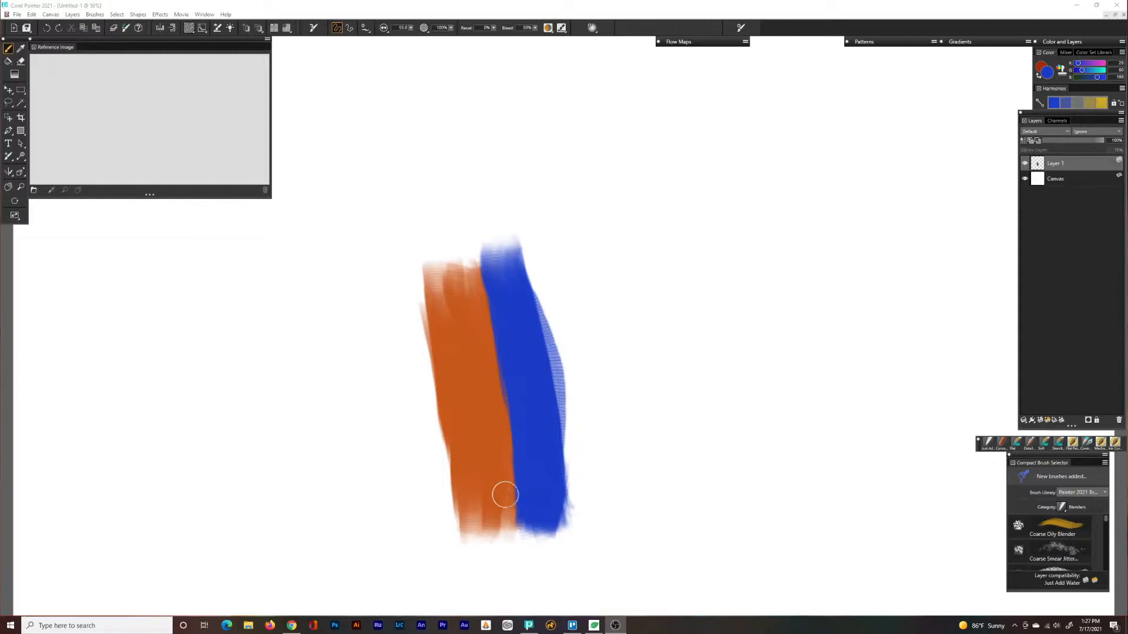
# - Stroke a Coarse Oily Blender along the seam where the orange and blue strips meet
pyautogui.moveTo(506, 495); pyautogui.dragTo(522, 465)
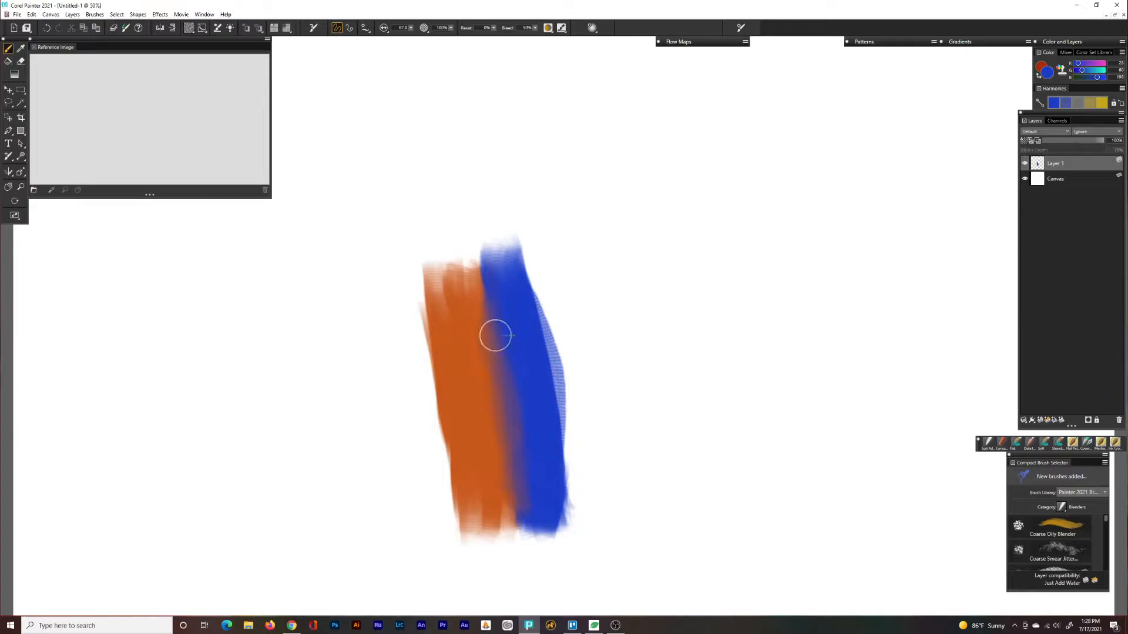
# - Paint the green strip alongside the yellow one with Speckle Coarse Oily Blender
pyautogui.moveTo(497, 334); pyautogui.dragTo(502, 464)
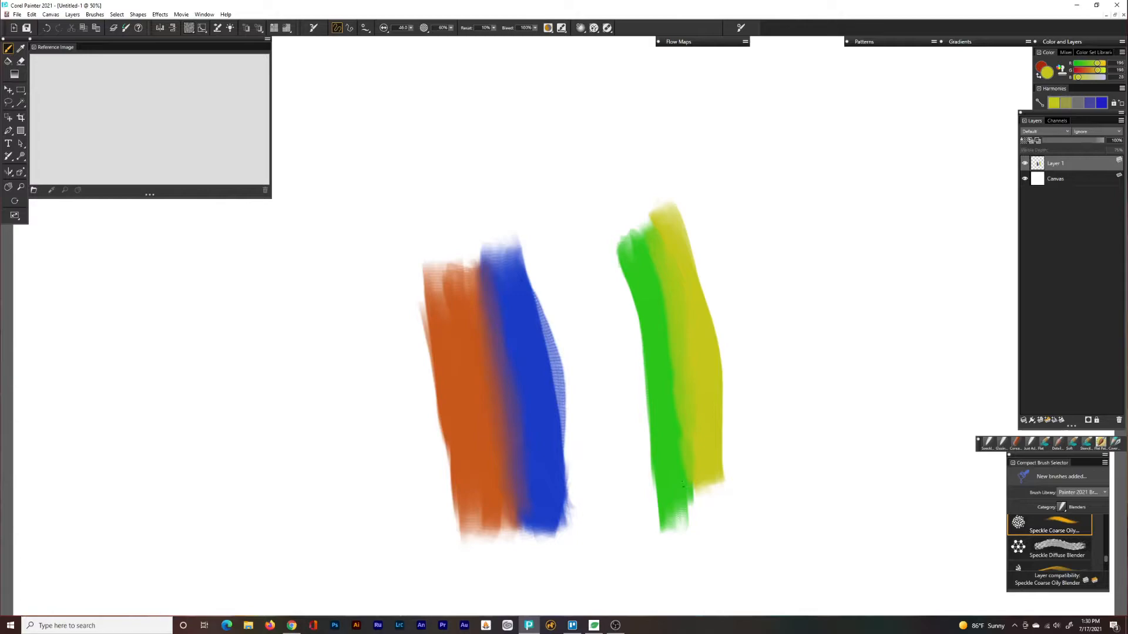
# - Paint the purple ball shape below the green-yellow strips
pyautogui.moveTo(658, 230); pyautogui.dragTo(672, 489)
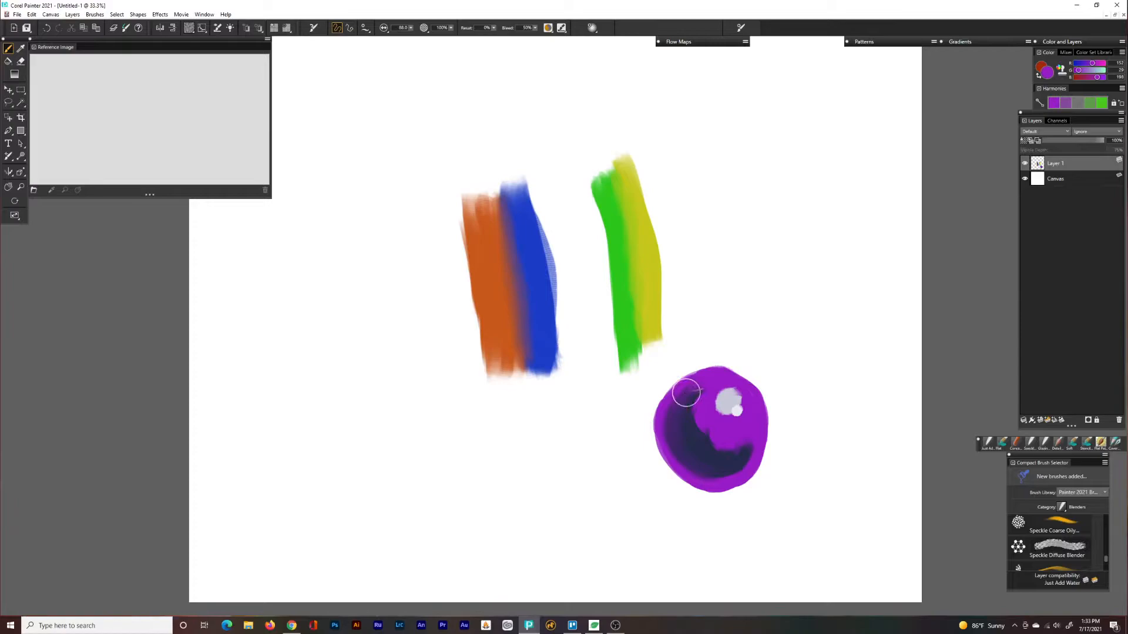
# - Soften the purple ball's highlight and dark shading with Speckle Diffuse Blender strokes
pyautogui.moveTo(686, 391); pyautogui.dragTo(691, 414)
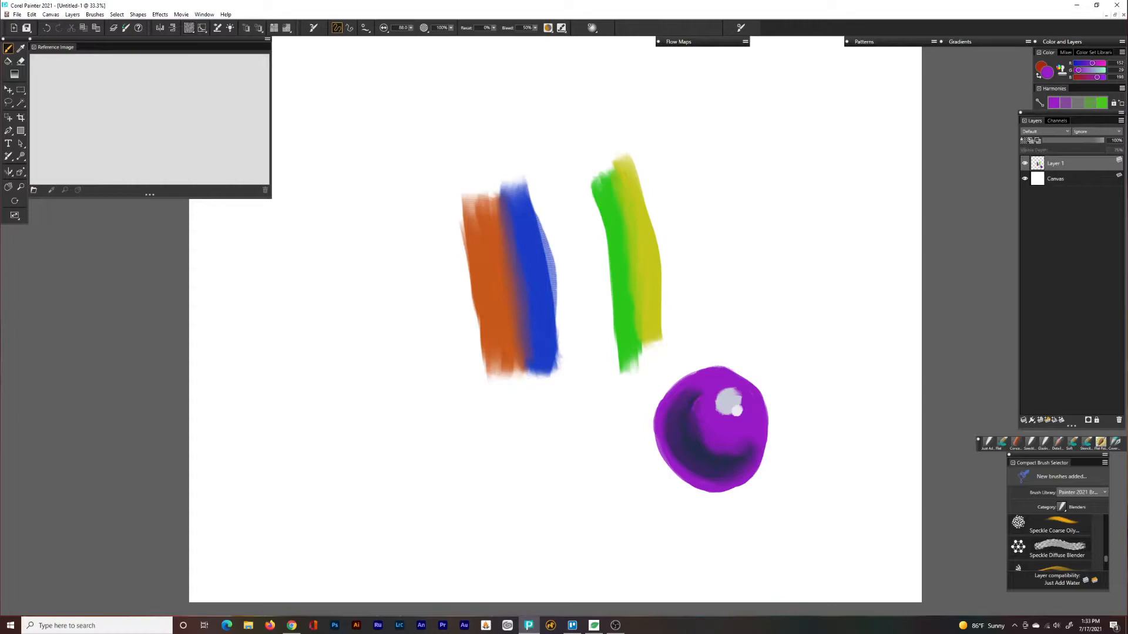
pyautogui.moveTo(733, 410); pyautogui.dragTo(719, 453)
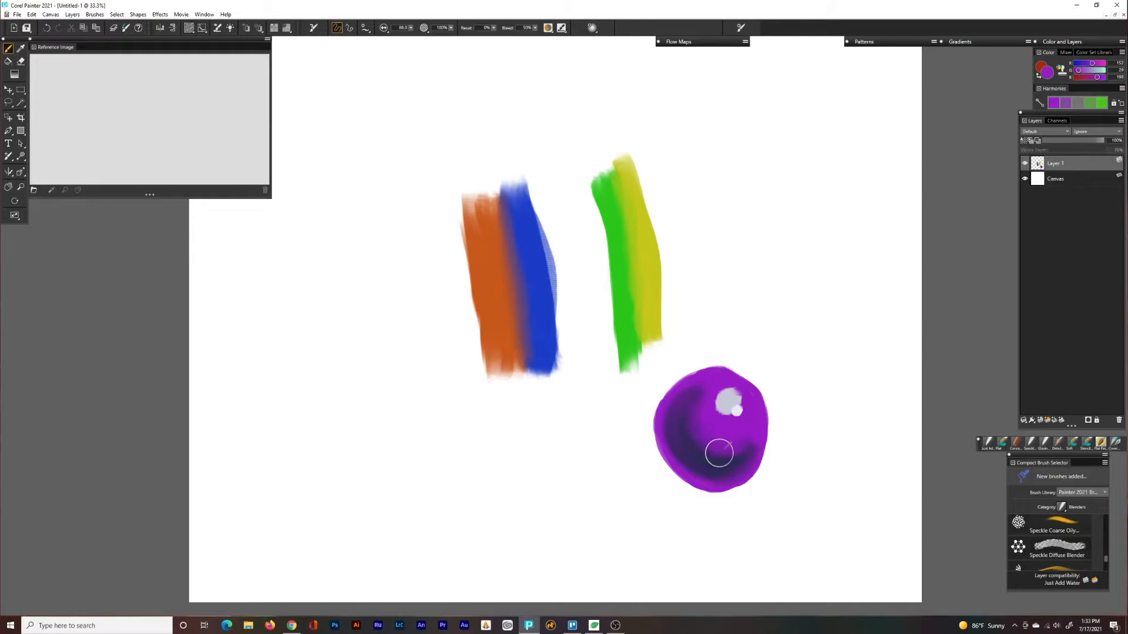
pyautogui.moveTo(719, 452); pyautogui.dragTo(734, 407)
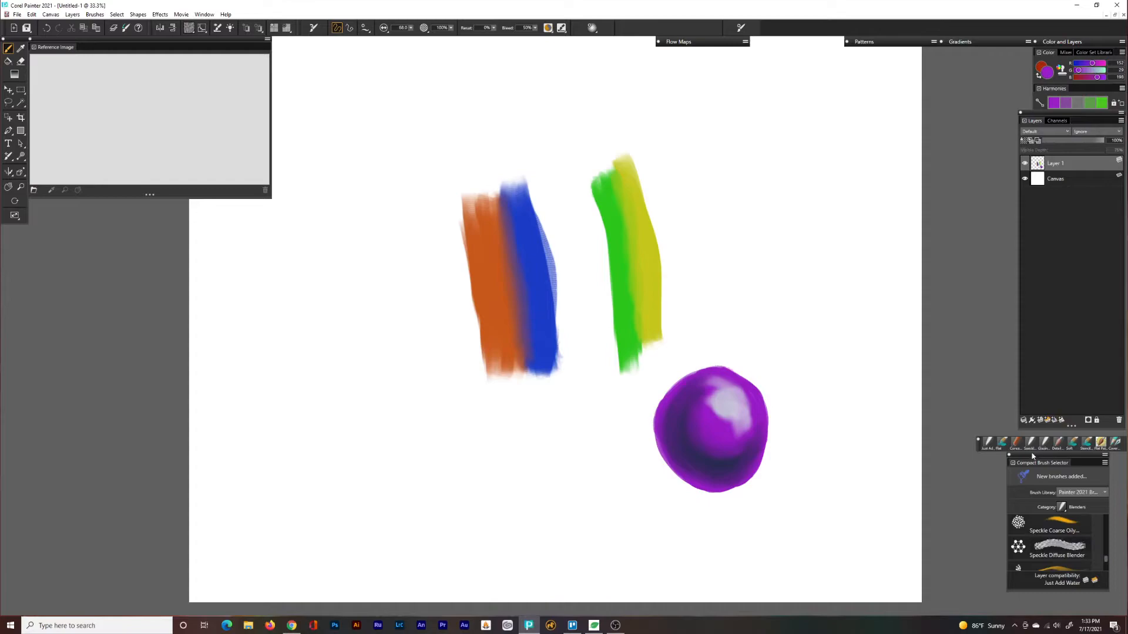
# - Select a different blender brush from the brush strip
pyautogui.click(1015, 442)
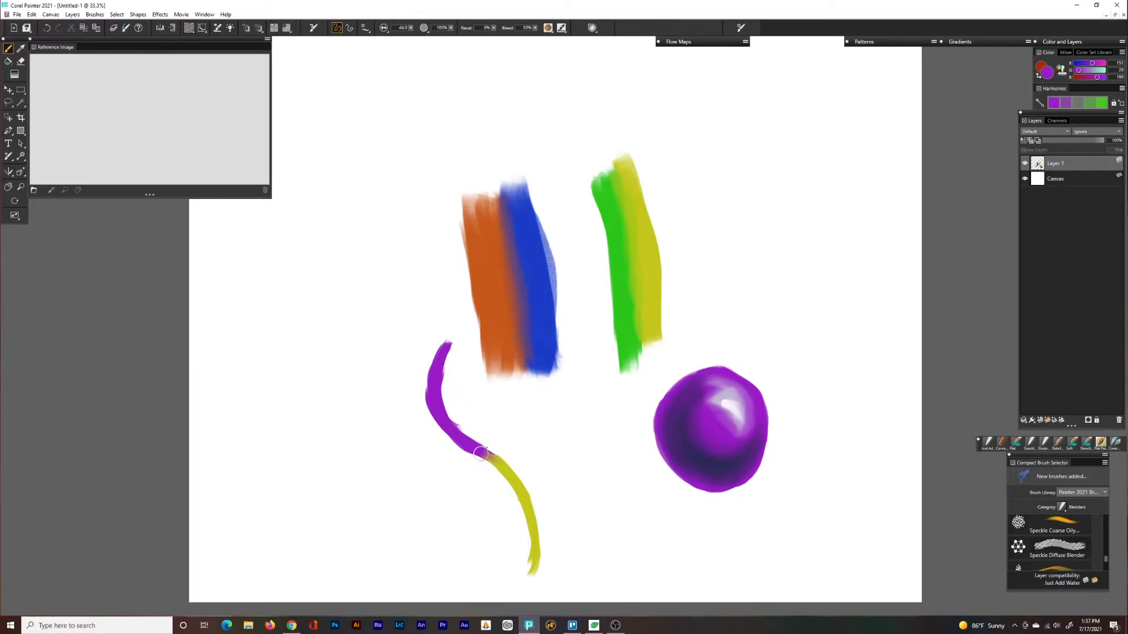
# - Blend purple into yellow, then smear the red bar's edge into the purple square
pyautogui.moveTo(486, 457); pyautogui.dragTo(464, 436)
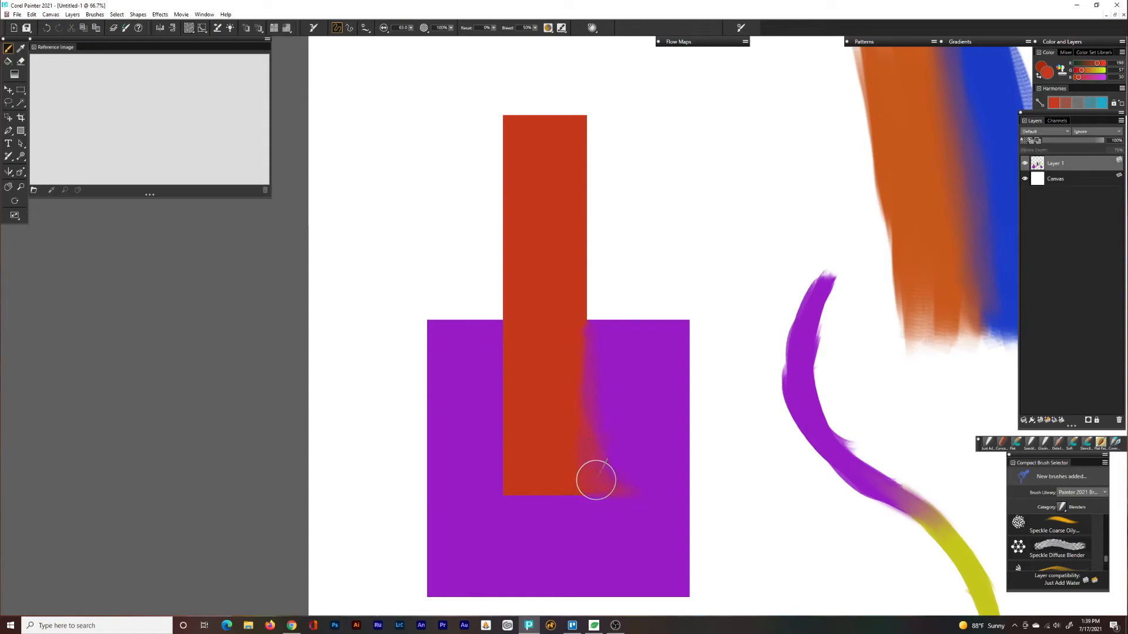
pyautogui.moveTo(625, 489); pyautogui.dragTo(593, 474)
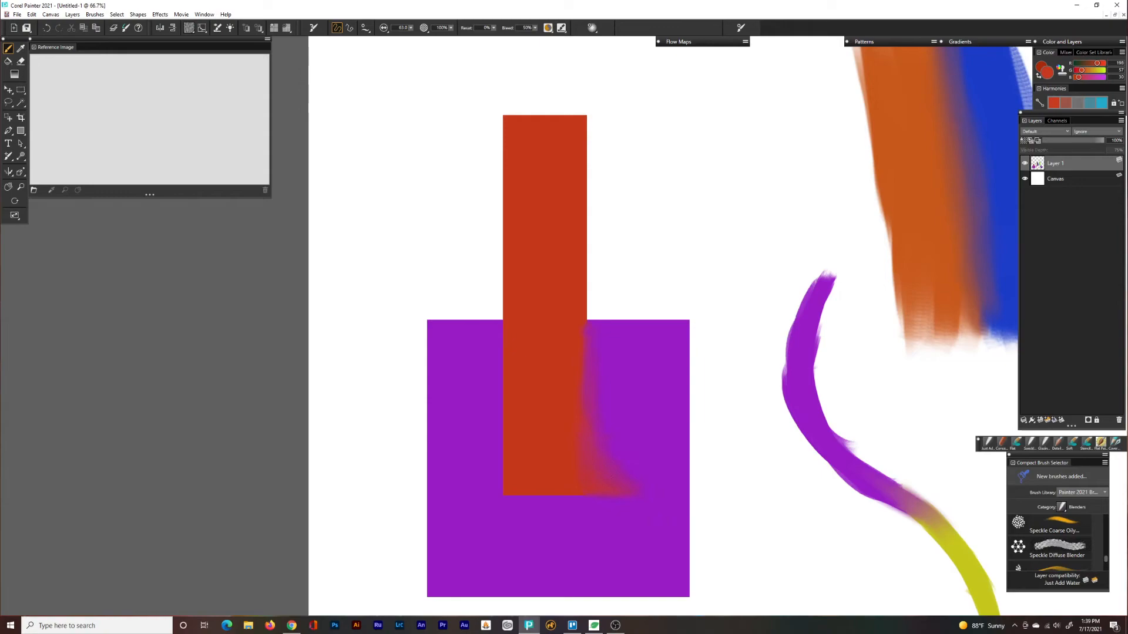